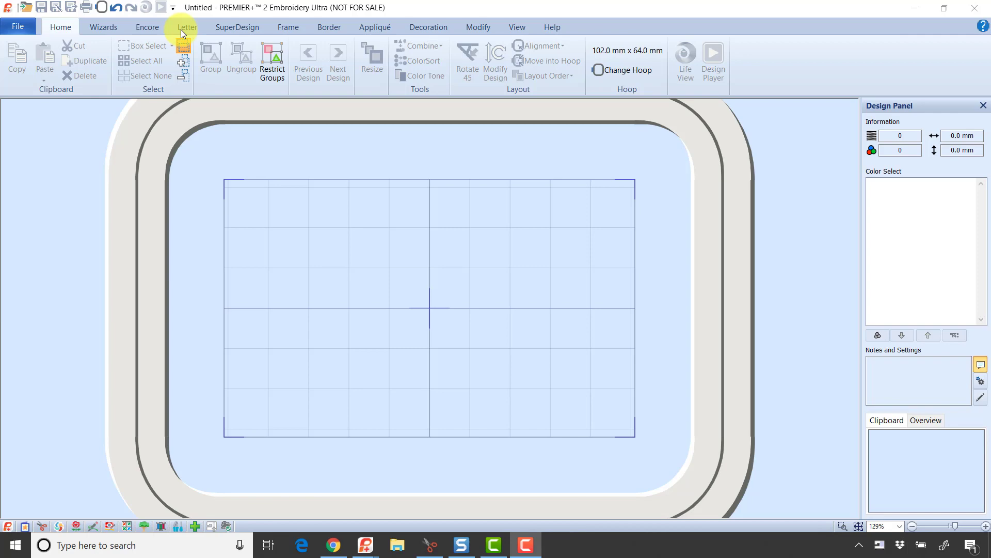
# Set up lettering PHIL in the Rian 10-30mm font at 30 mm size
pyautogui.click(187, 27)
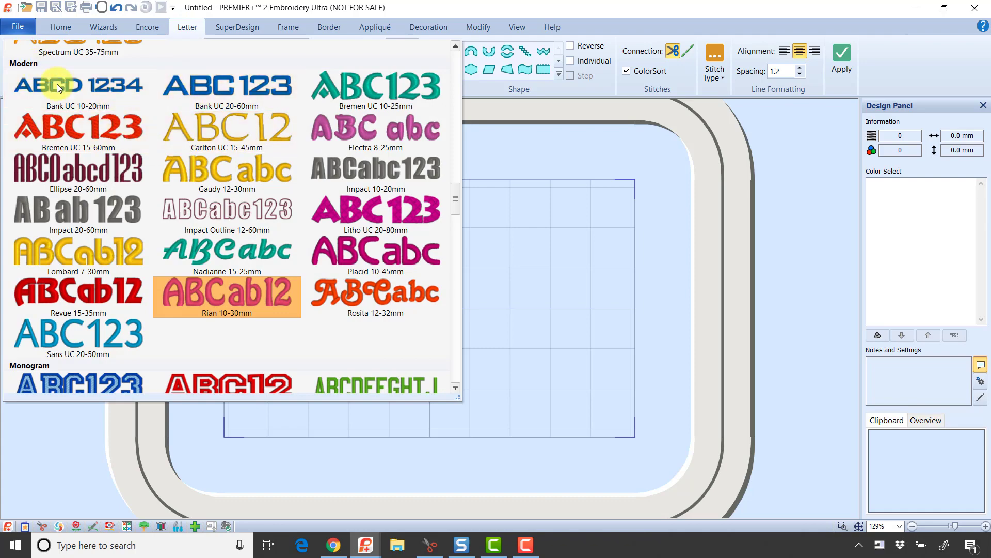
pyautogui.click(226, 295)
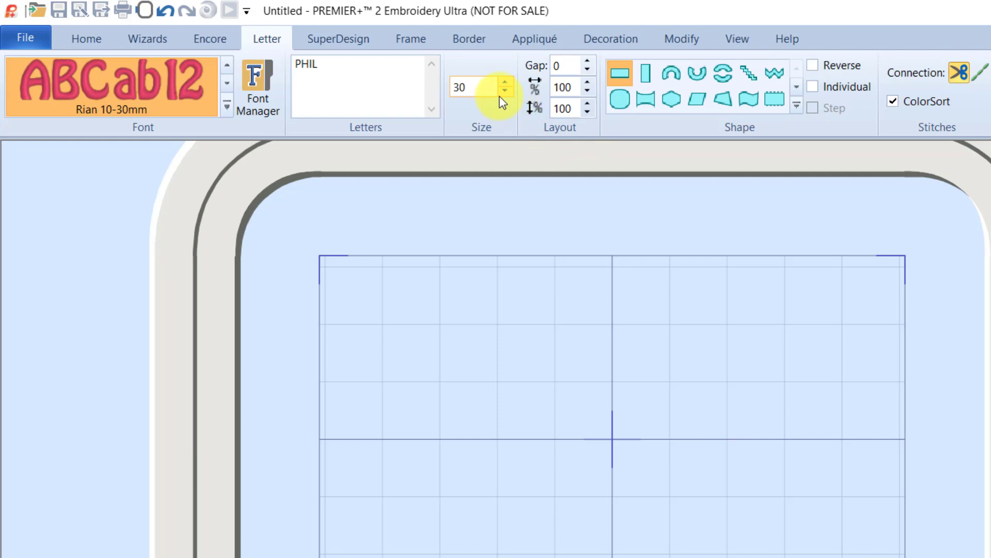
pyautogui.click(468, 87)
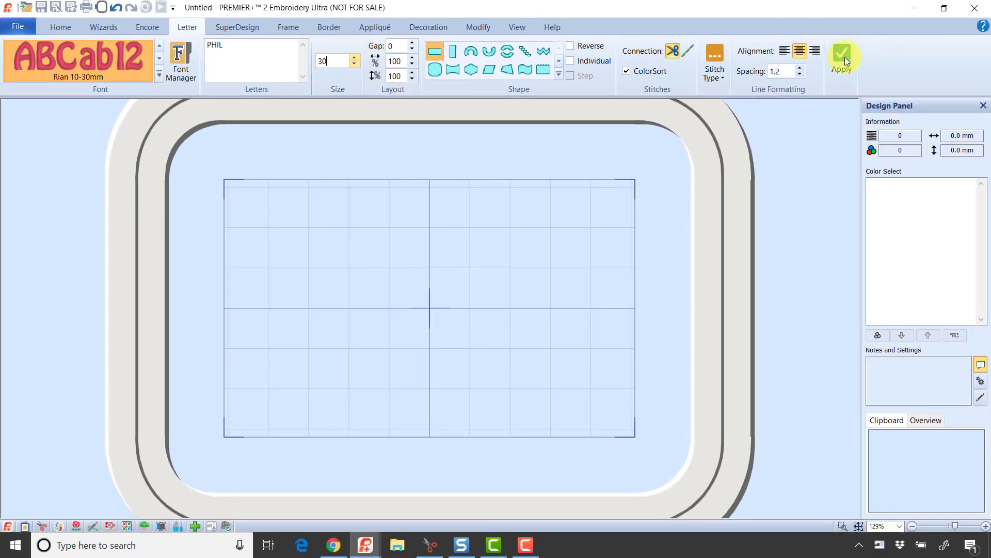
# Place the PHIL lettering centred in the hoop and copy it
pyautogui.click(842, 57)
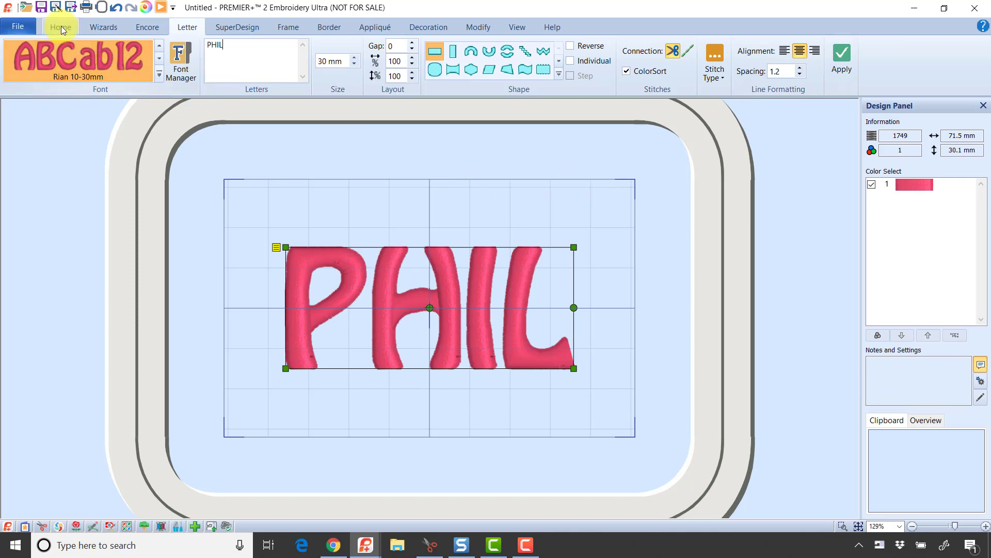
pyautogui.click(61, 27)
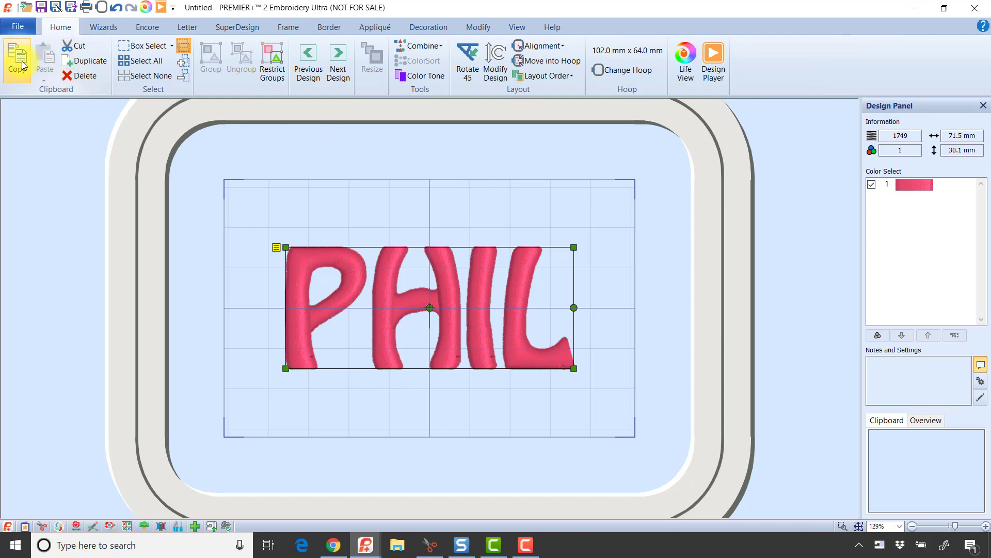
pyautogui.click(18, 60)
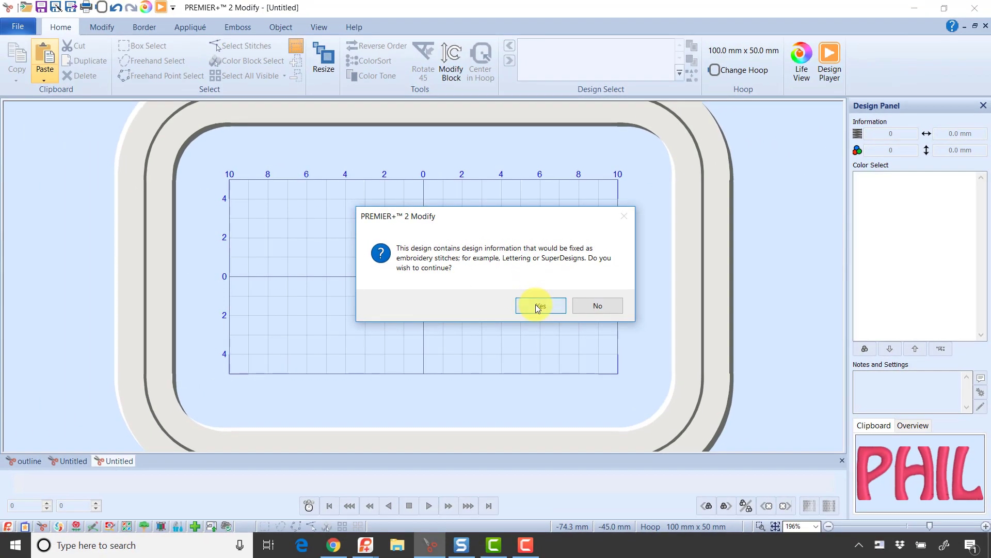
# Paste PHIL into Modify, confirming conversion of the lettering into fixed stitches
pyautogui.click(538, 305)
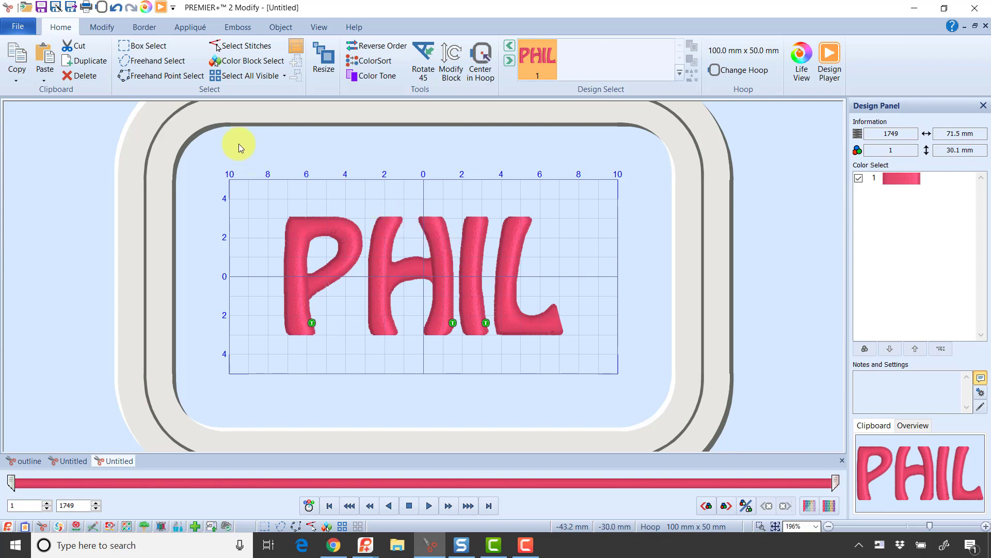
# Enable a triple-stitch border, try 1 and 2 mm margins, then return to 0 mm
pyautogui.click(144, 26)
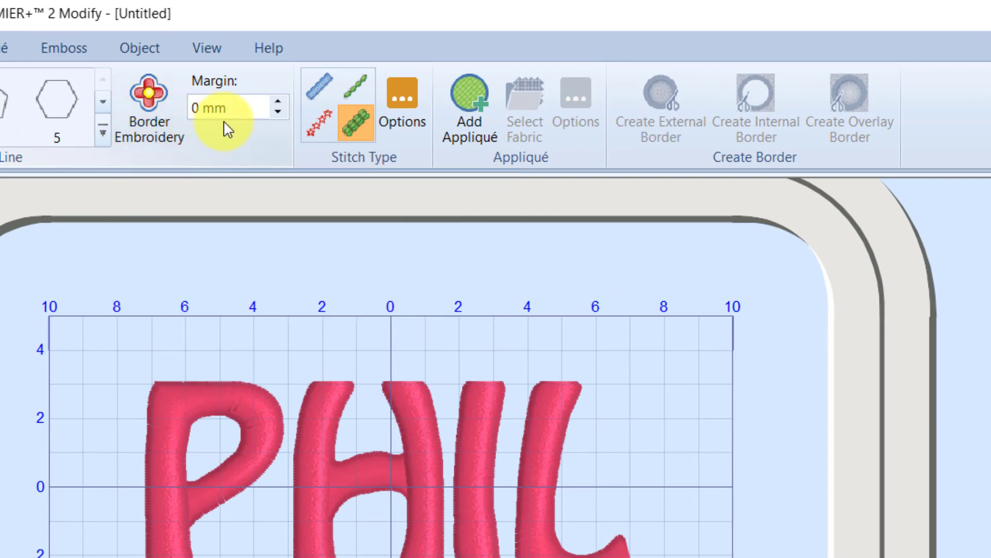
pyautogui.click(282, 97)
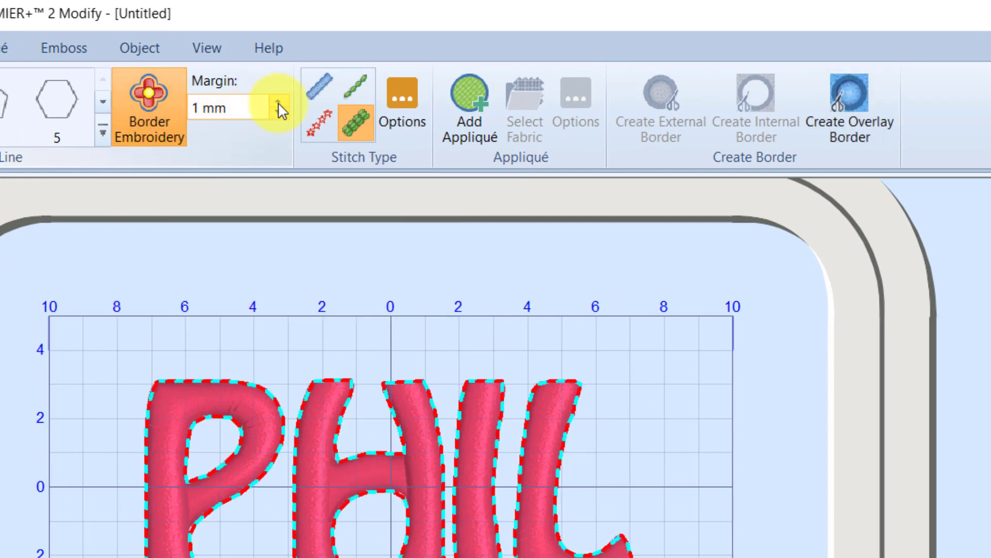
pyautogui.click(281, 95)
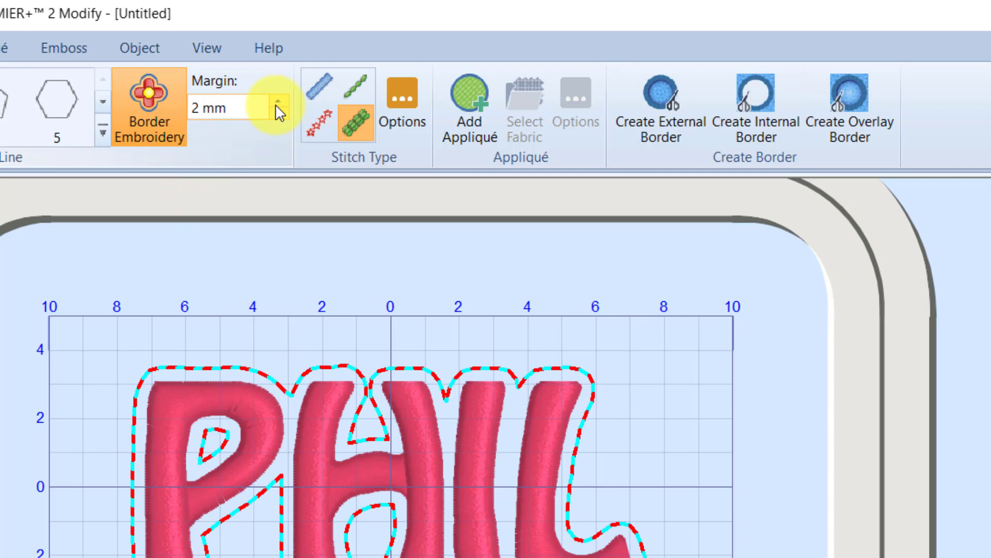
pyautogui.click(278, 101)
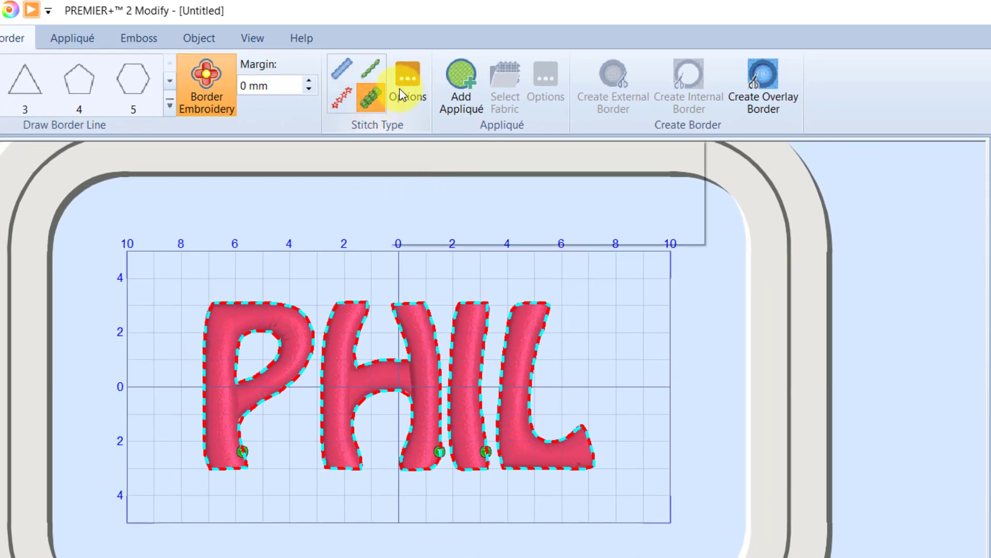
# Review the Triple Stitch options, keeping the stitch length at 2.0 mm
pyautogui.click(407, 83)
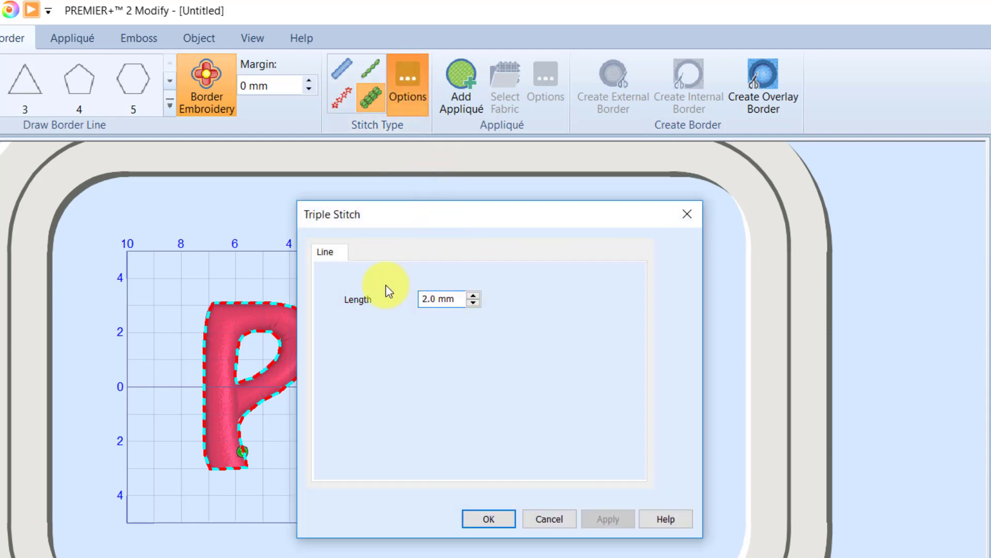
pyautogui.moveTo(496, 304)
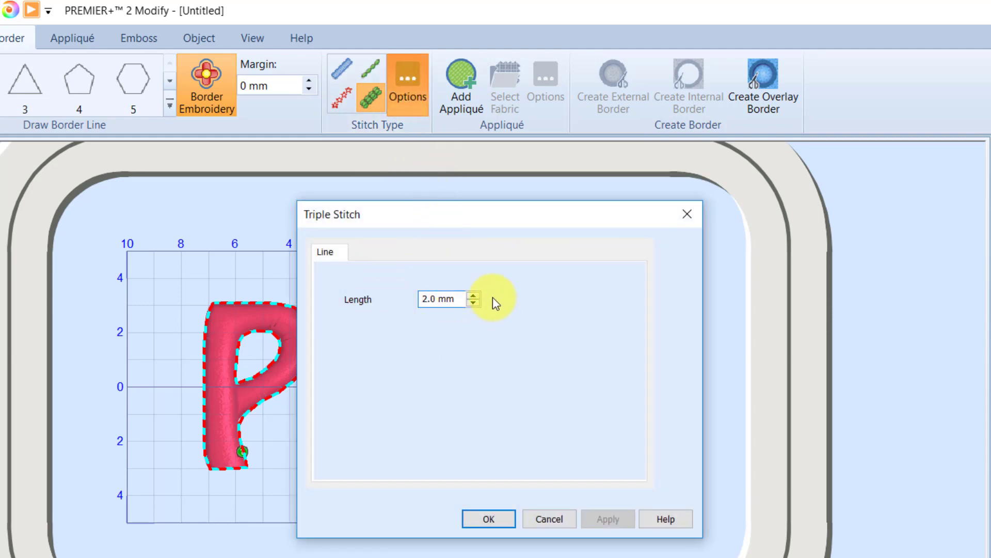
pyautogui.click(439, 299)
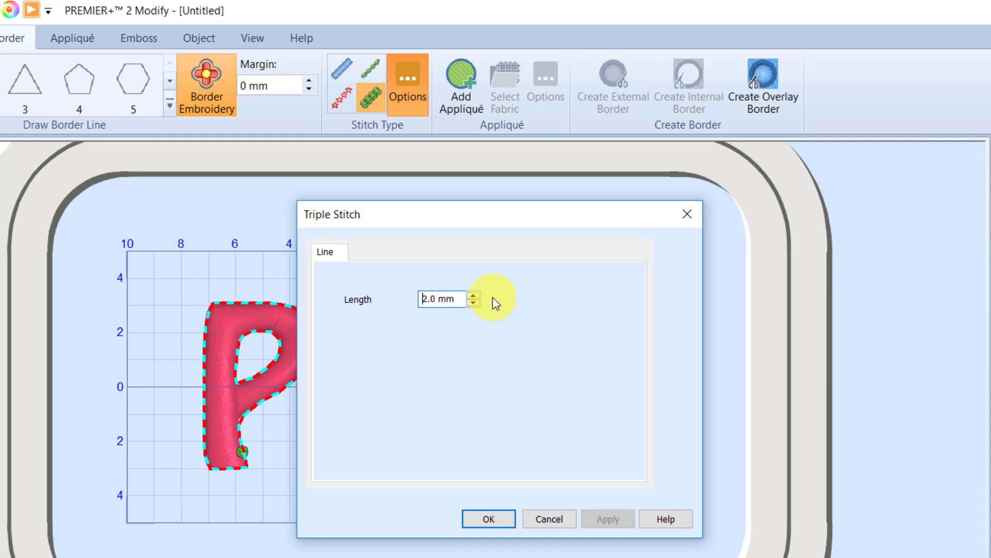
pyautogui.click(488, 517)
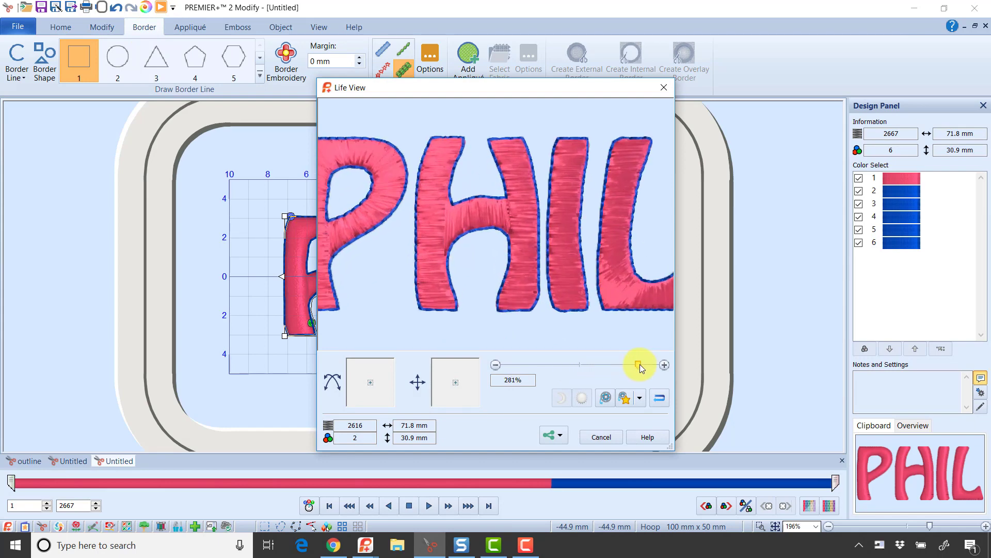
# Zoom the Life View preview out to show the whole bordered PHIL word
pyautogui.moveTo(639, 365); pyautogui.dragTo(631, 365)
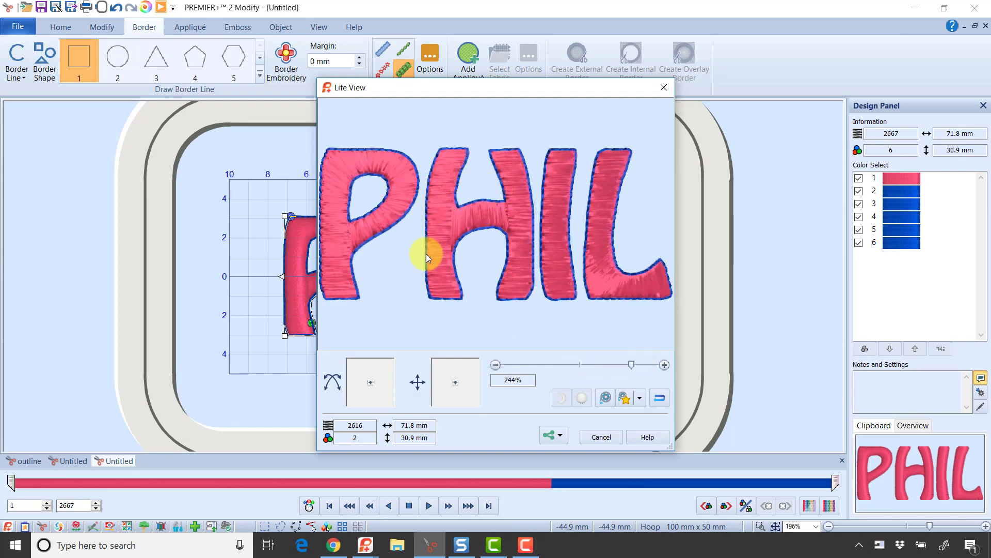
pyautogui.moveTo(529, 295)
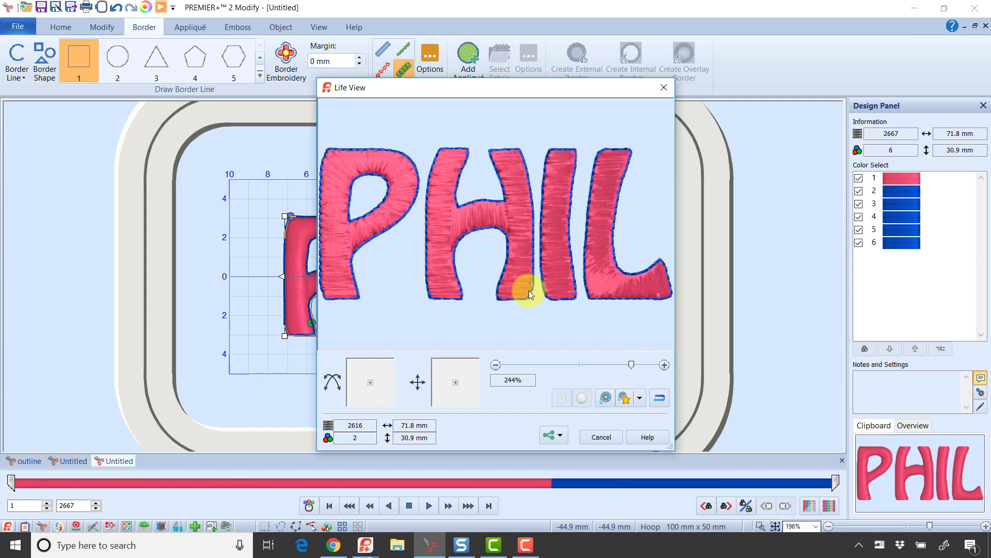